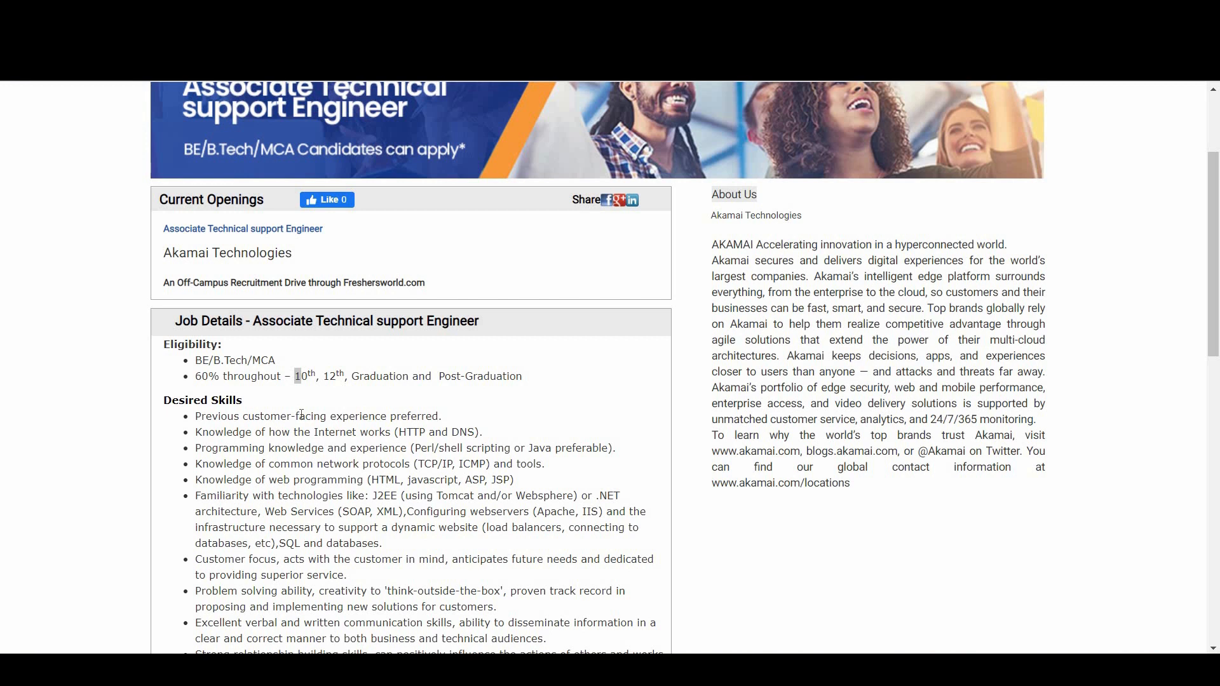
pyautogui.scroll(-3)
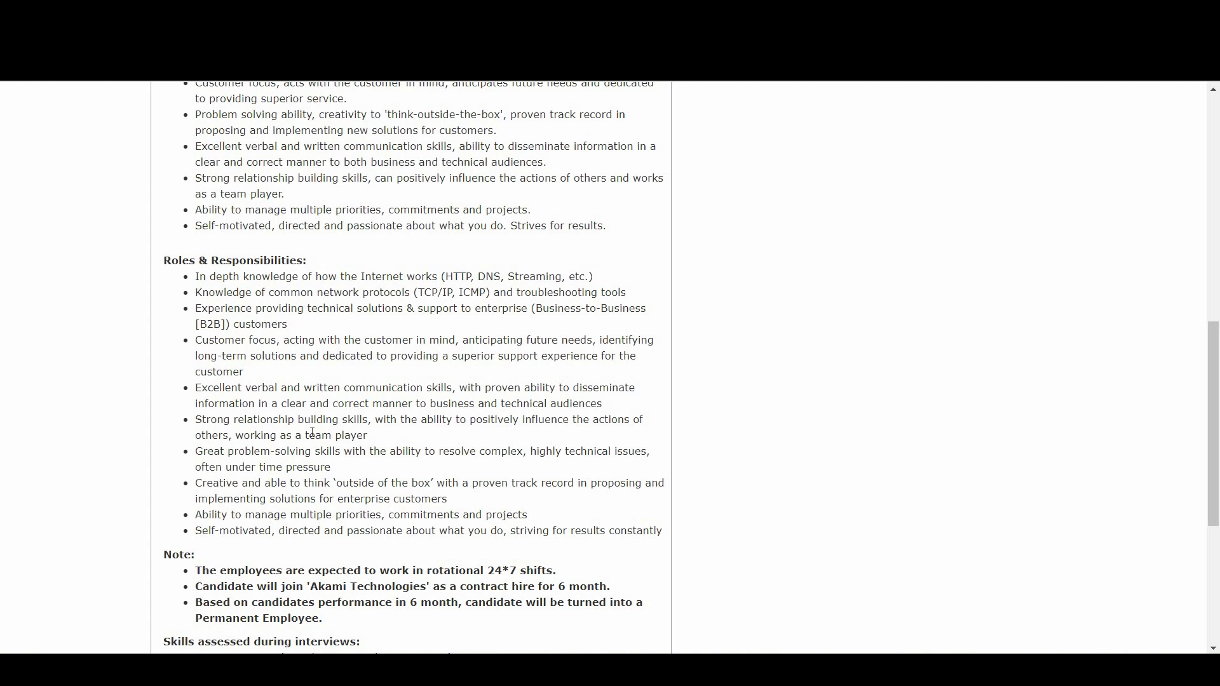
pyautogui.scroll(-3)
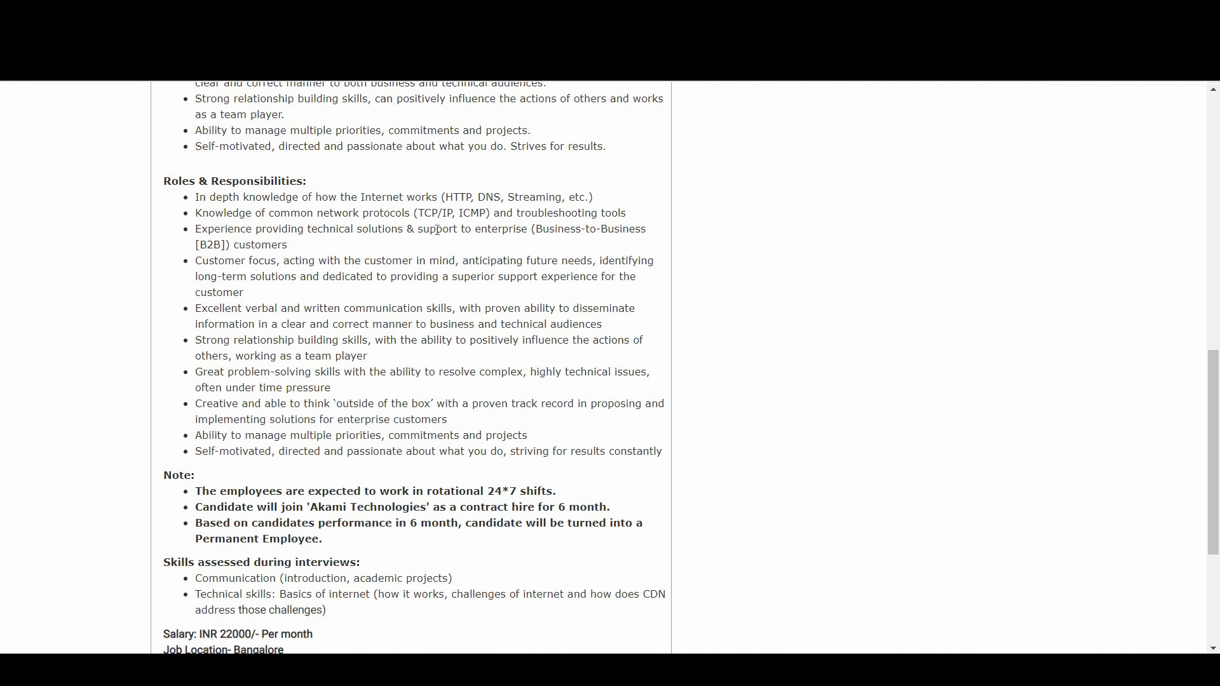
pyautogui.moveTo(441, 244)
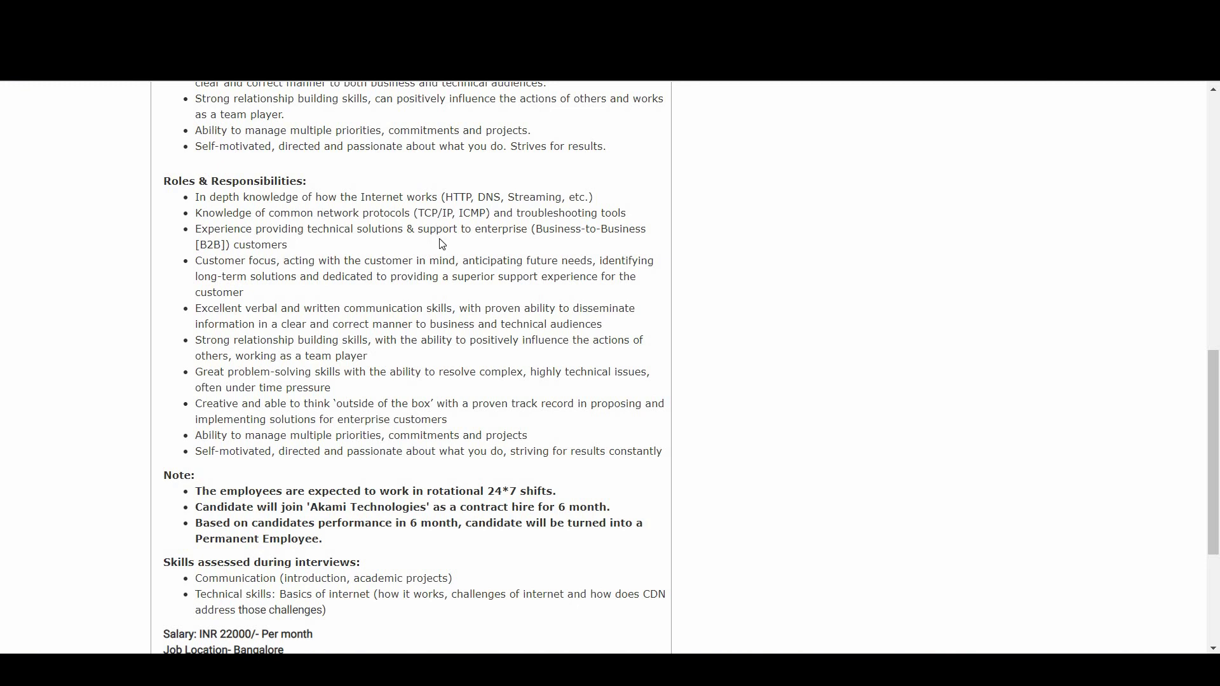
pyautogui.moveTo(453, 246)
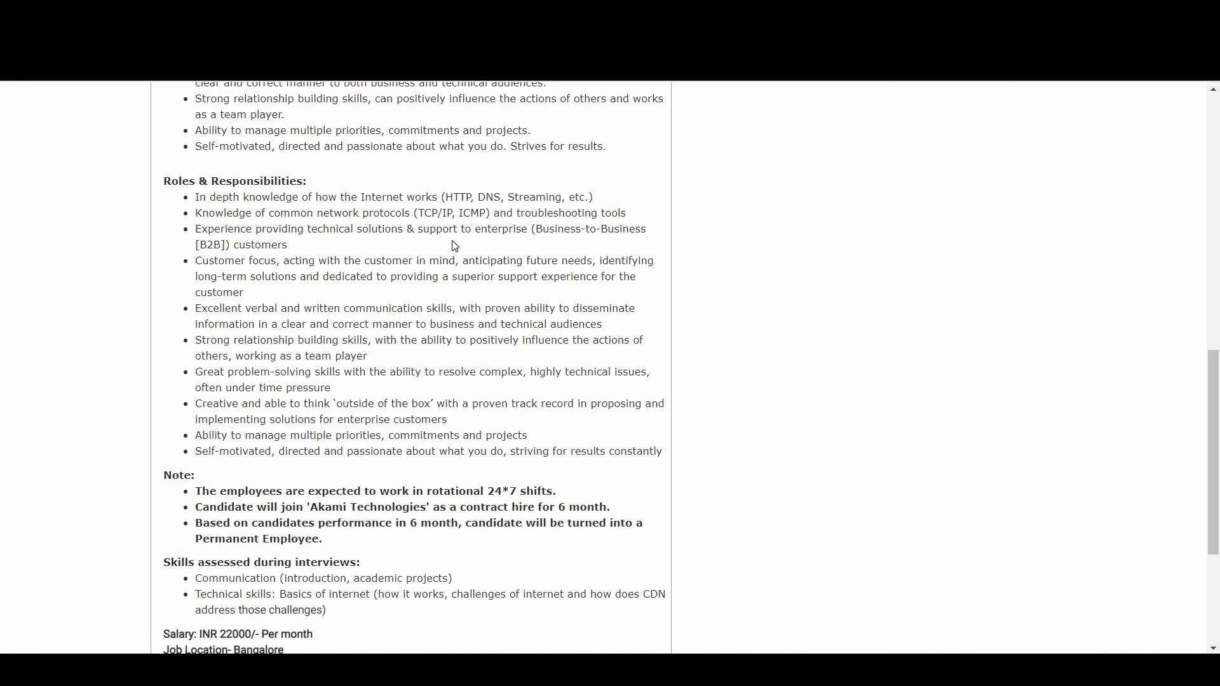
pyautogui.moveTo(216, 259)
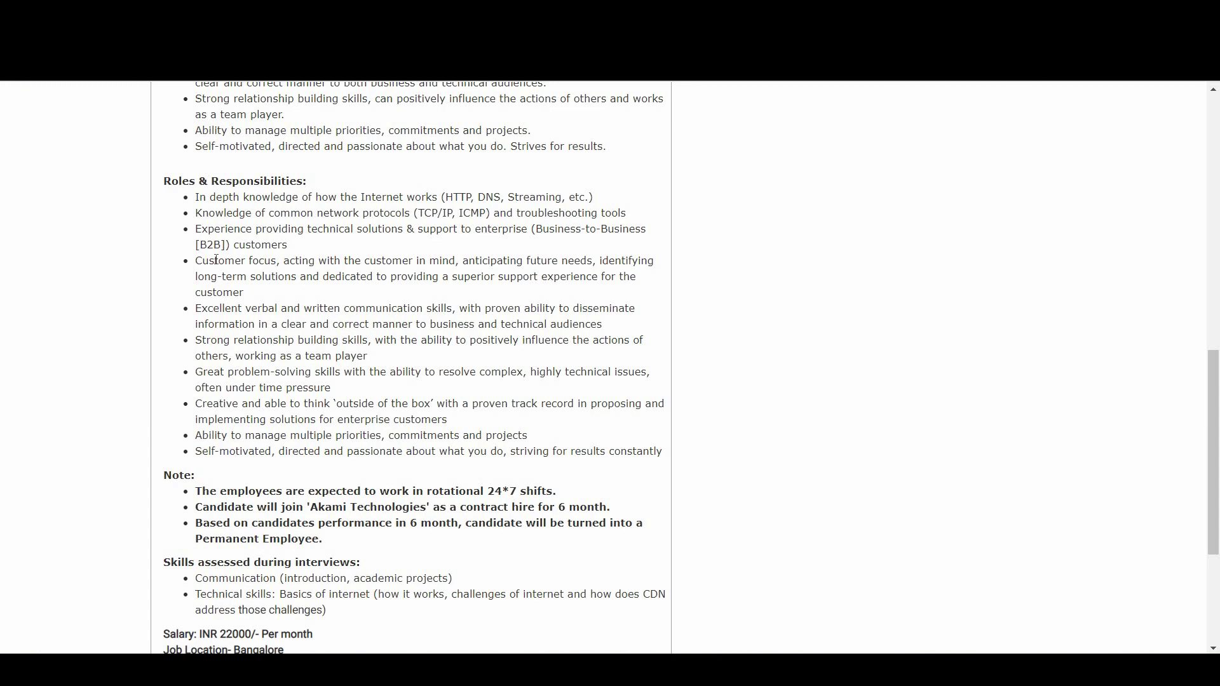
pyautogui.moveTo(236, 418)
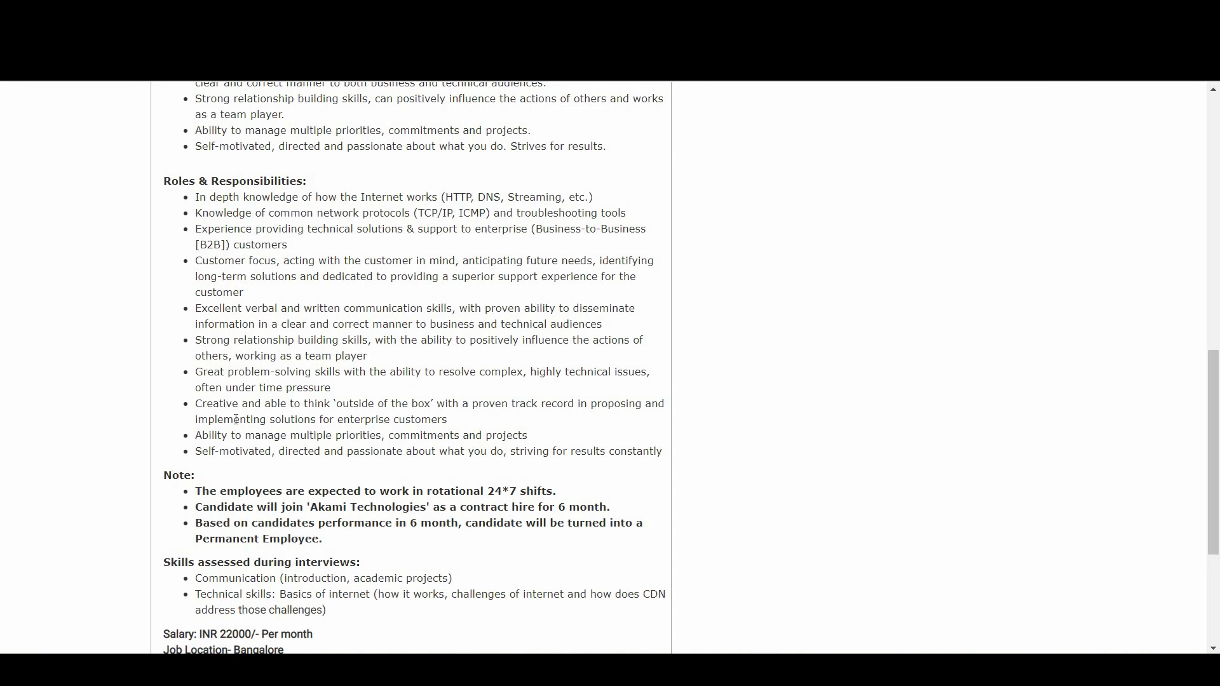
pyautogui.scroll(-3)
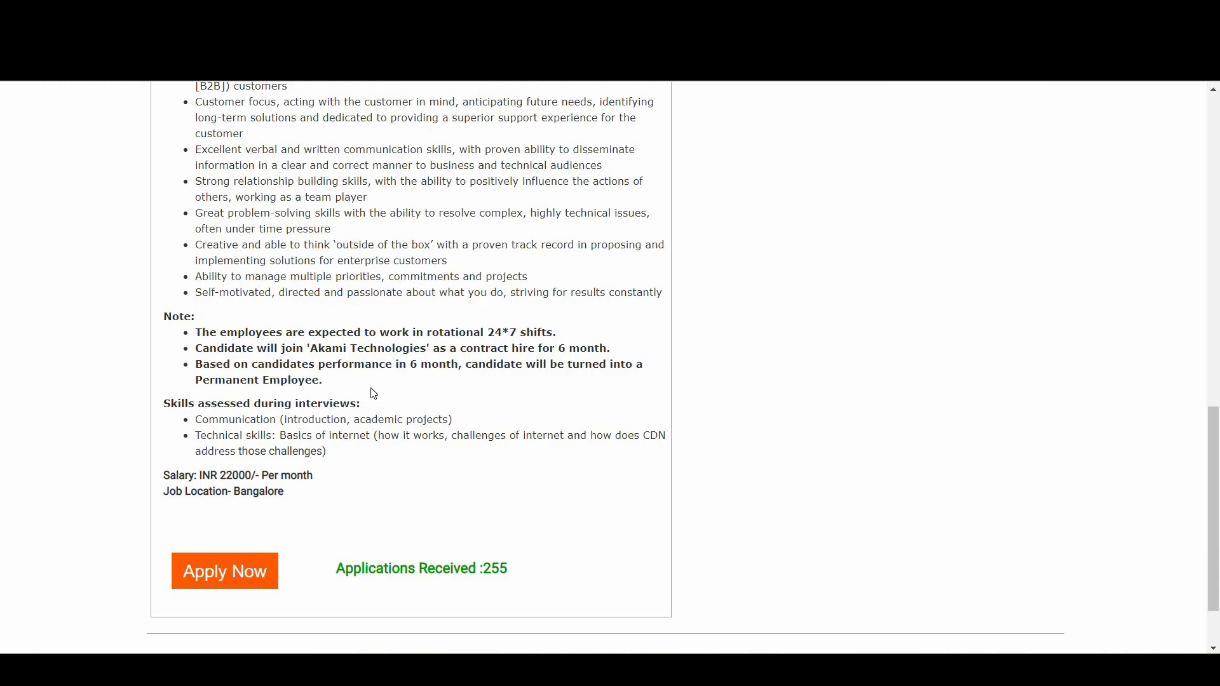